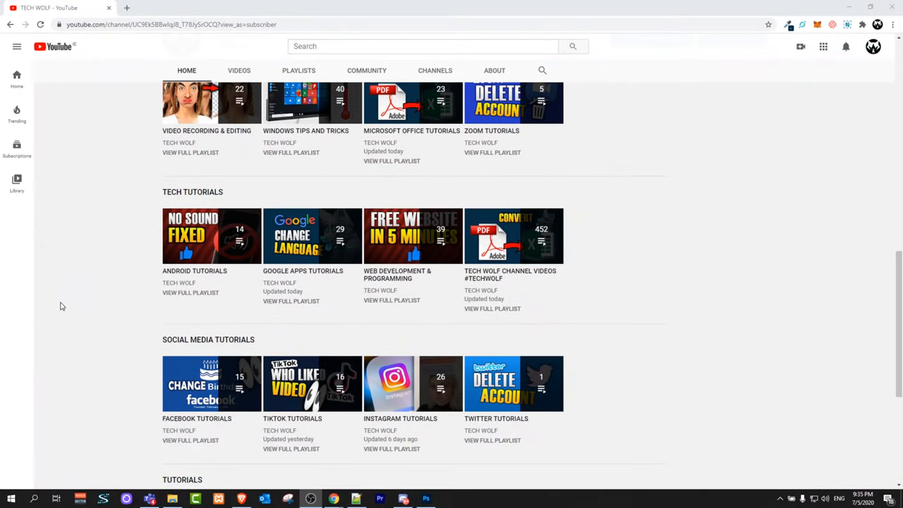
Search Google for 'gimp' and choose the official gimp.org result
{"action": "scroll", "scroll_direction": "down", "scroll_amount": 3}
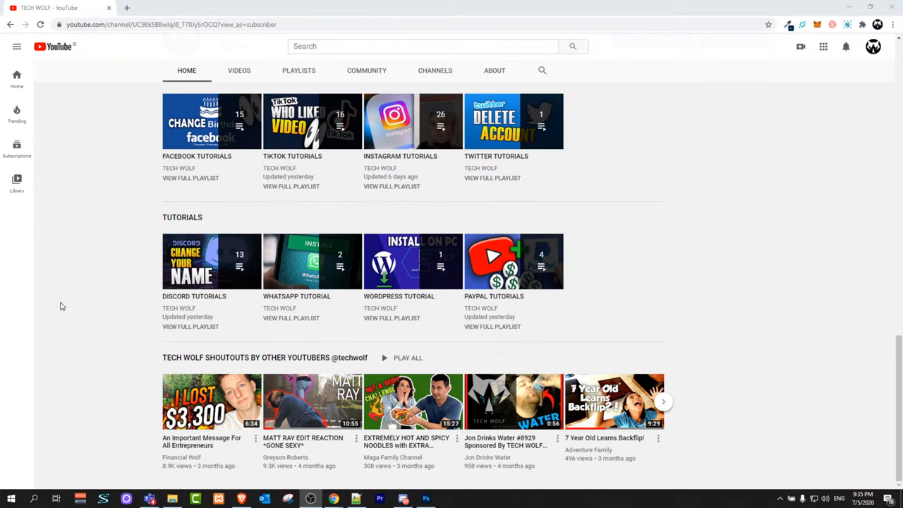
{"action": "scroll", "scroll_direction": "up", "scroll_amount": 3}
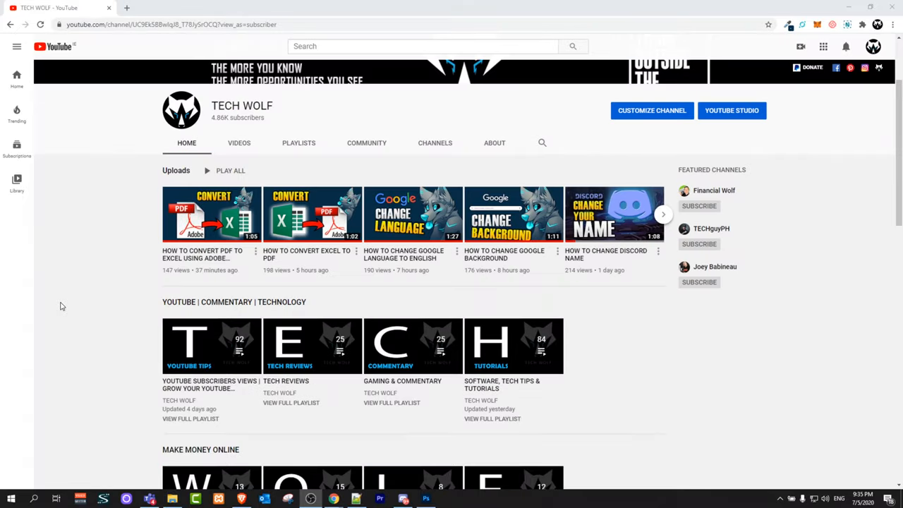
{"action": "scroll", "scroll_direction": "up", "scroll_amount": 3}
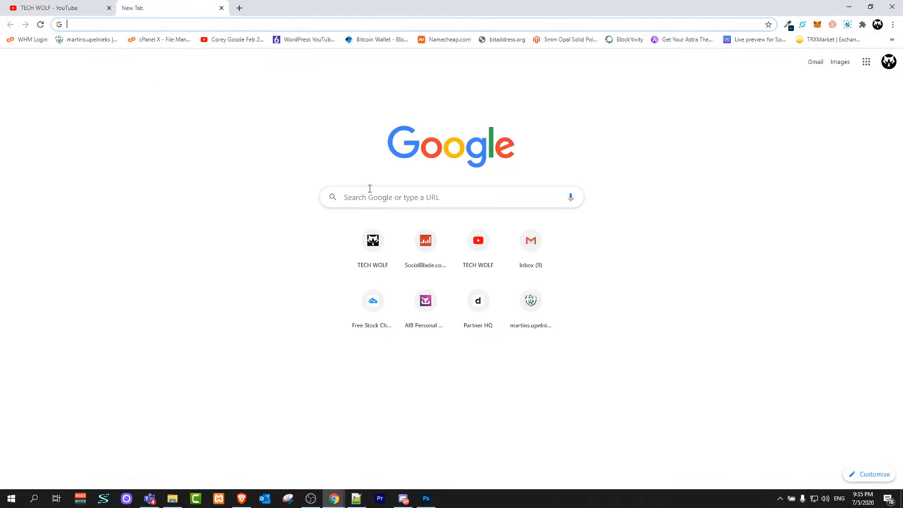
{"action": "type", "text": "gimp"}
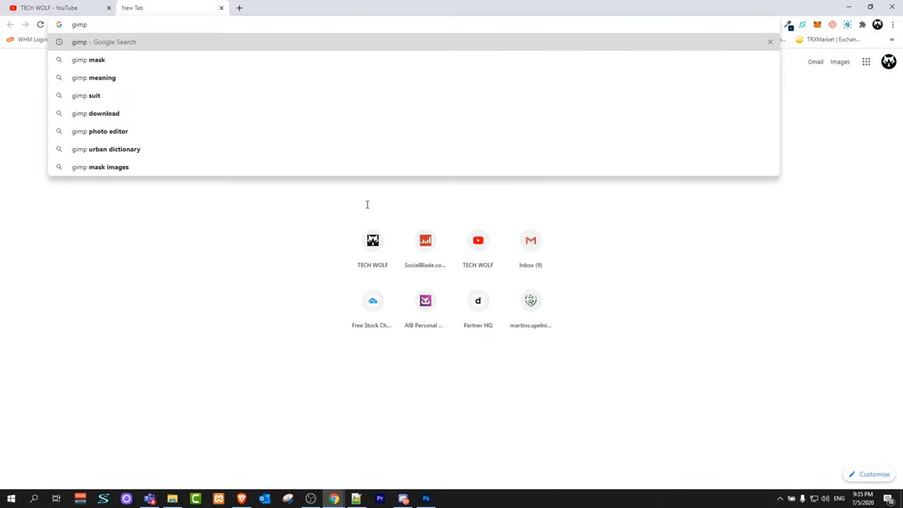
{"action": "key", "text": "Return"}
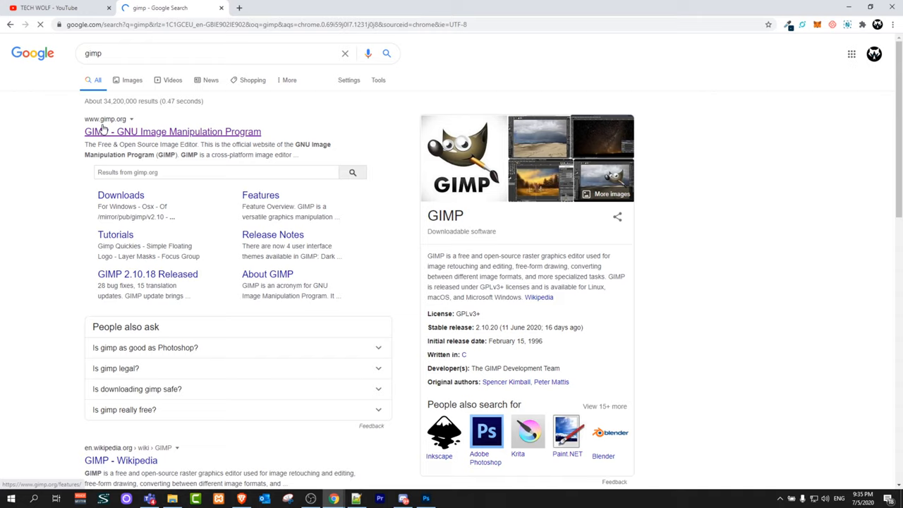
{"action": "mouse_move", "coordinate": [155, 143]}
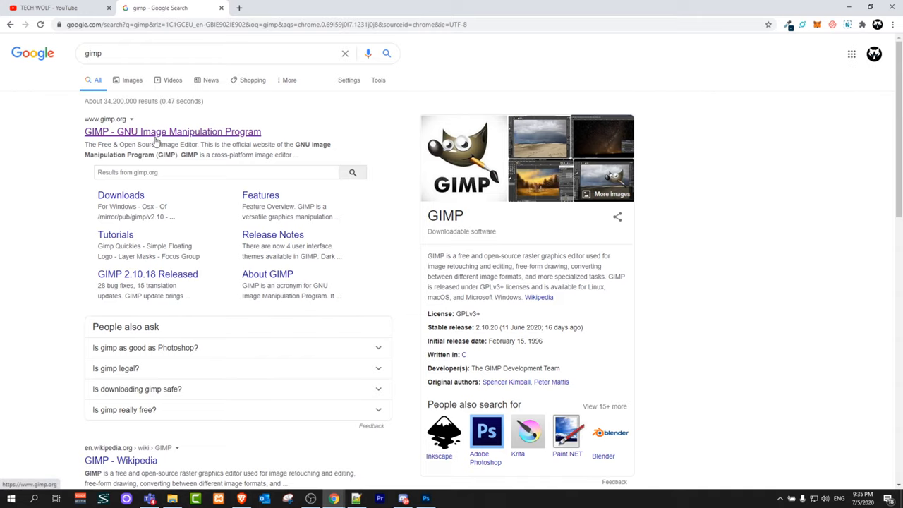
{"action": "left_click", "coordinate": [172, 131]}
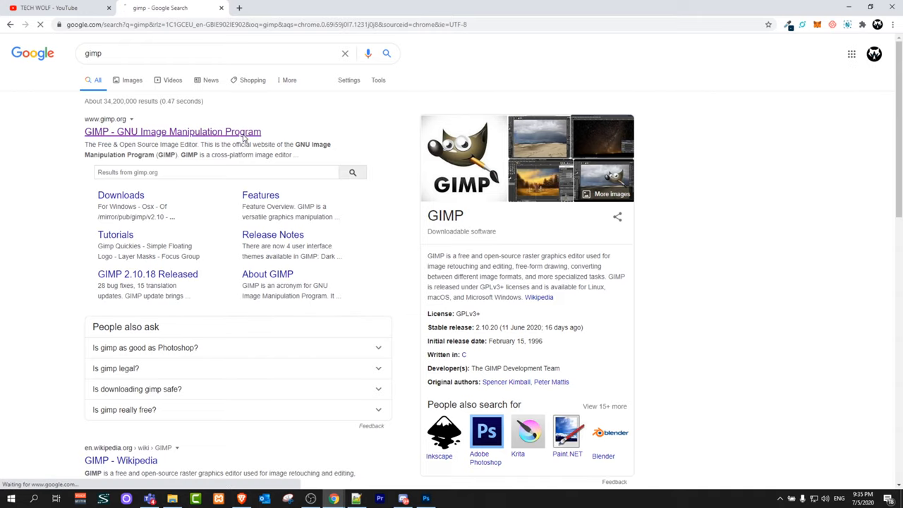
Load the gimp.org home page and scroll through its features and recent news
{"action": "left_click", "coordinate": [172, 132]}
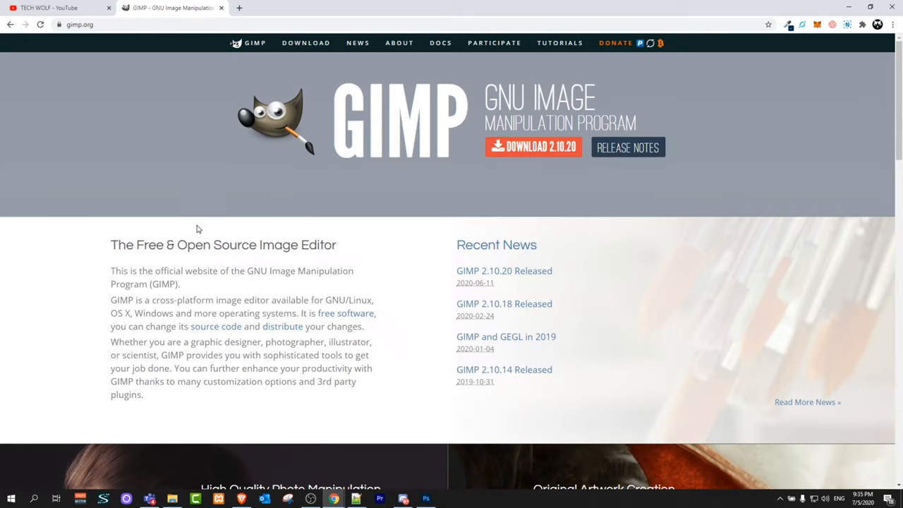
{"action": "mouse_move", "coordinate": [251, 247]}
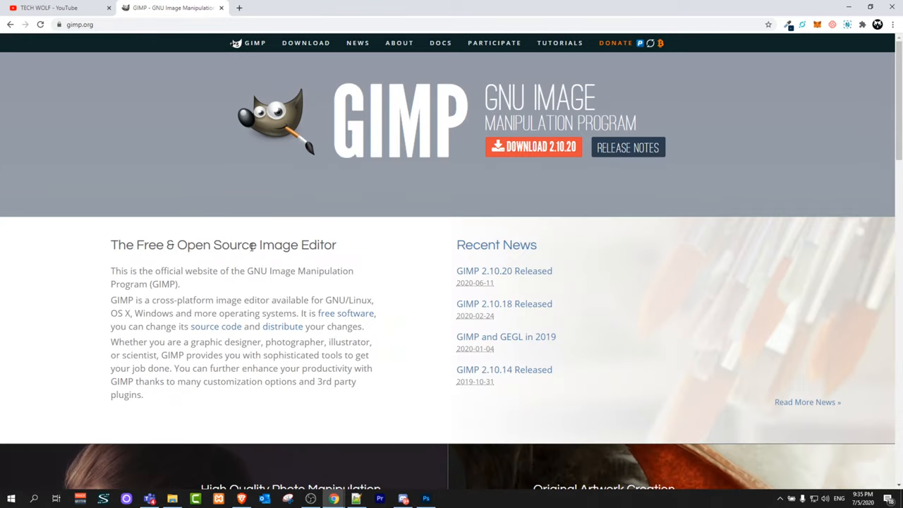
{"action": "scroll", "scroll_direction": "down", "scroll_amount": 3}
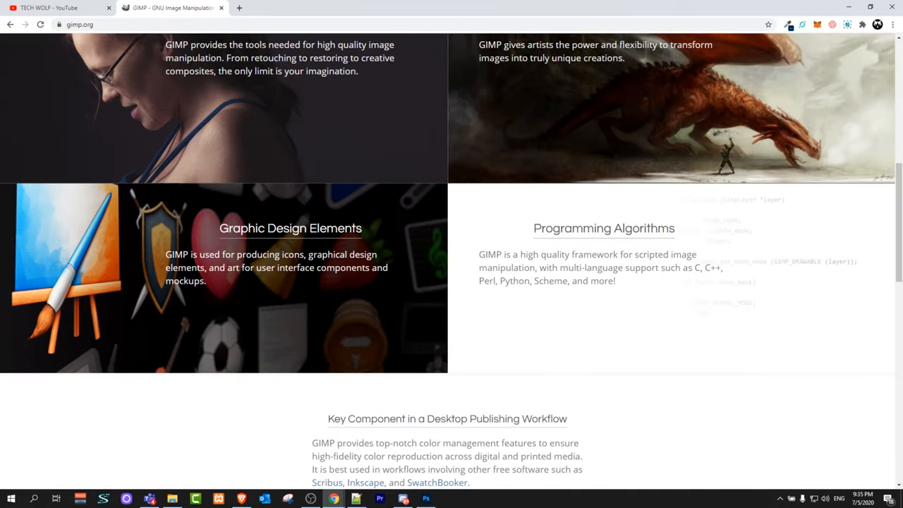
{"action": "scroll", "scroll_direction": "down", "scroll_amount": 3}
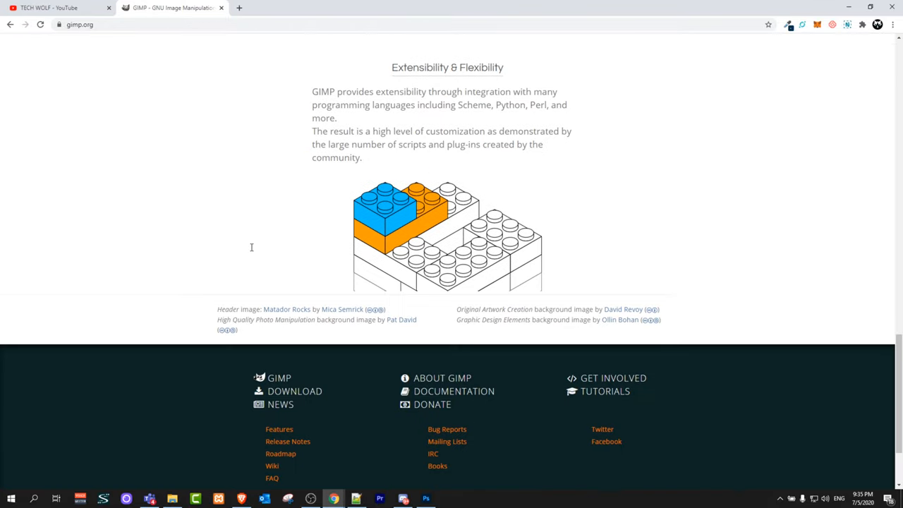
{"action": "scroll", "scroll_direction": "up", "scroll_amount": 3}
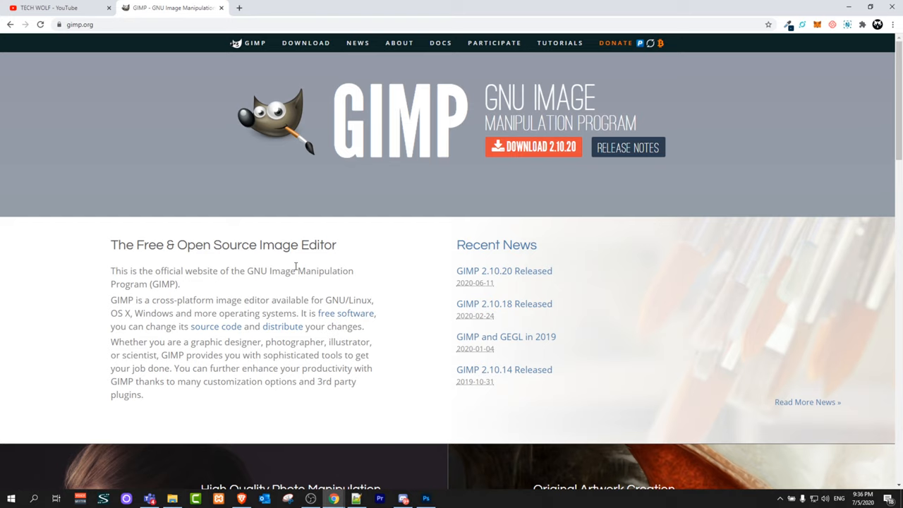
{"action": "mouse_move", "coordinate": [726, 260]}
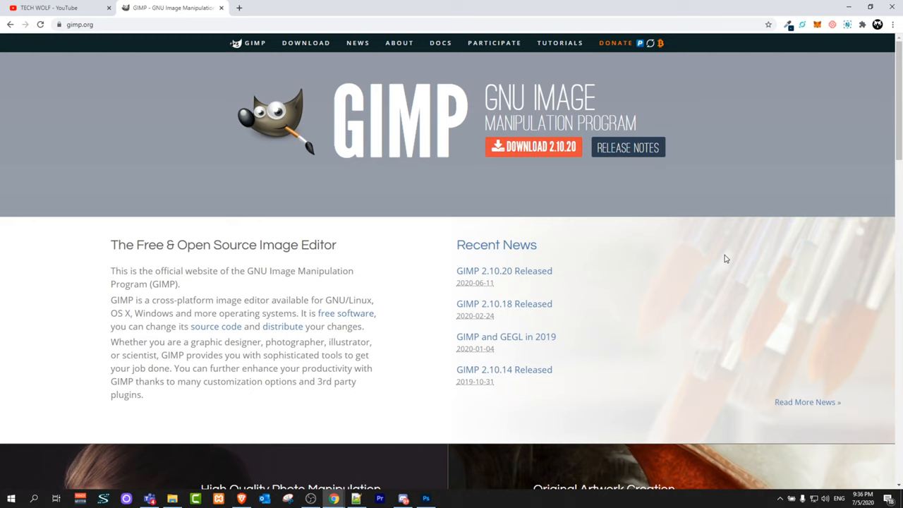
{"action": "mouse_move", "coordinate": [431, 115]}
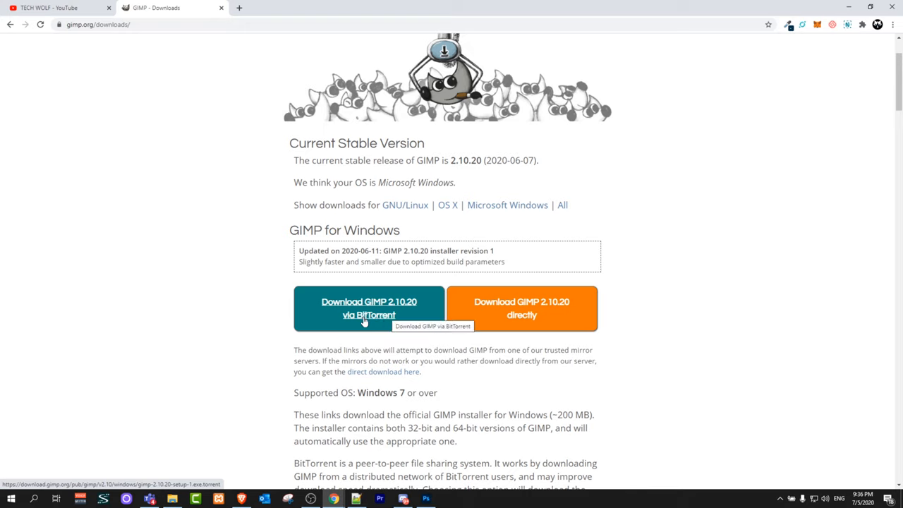
{"action": "mouse_move", "coordinate": [378, 316]}
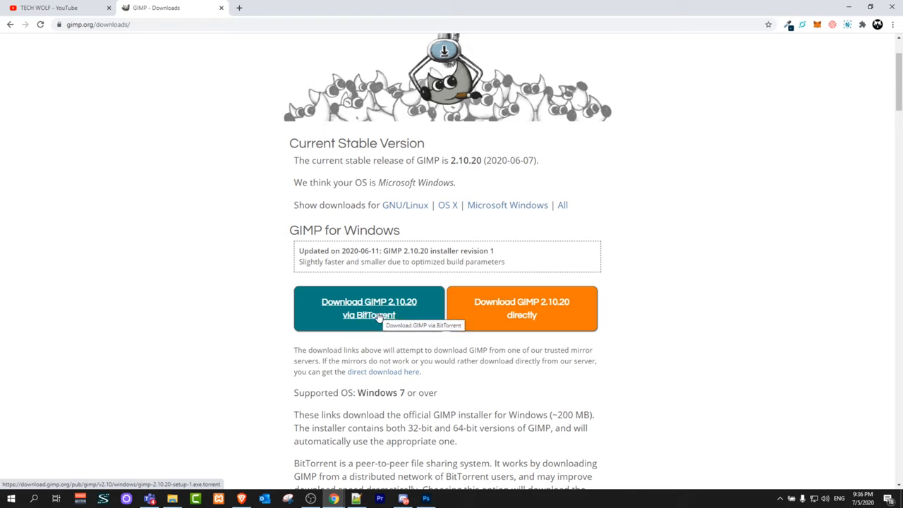
{"action": "mouse_move", "coordinate": [522, 308]}
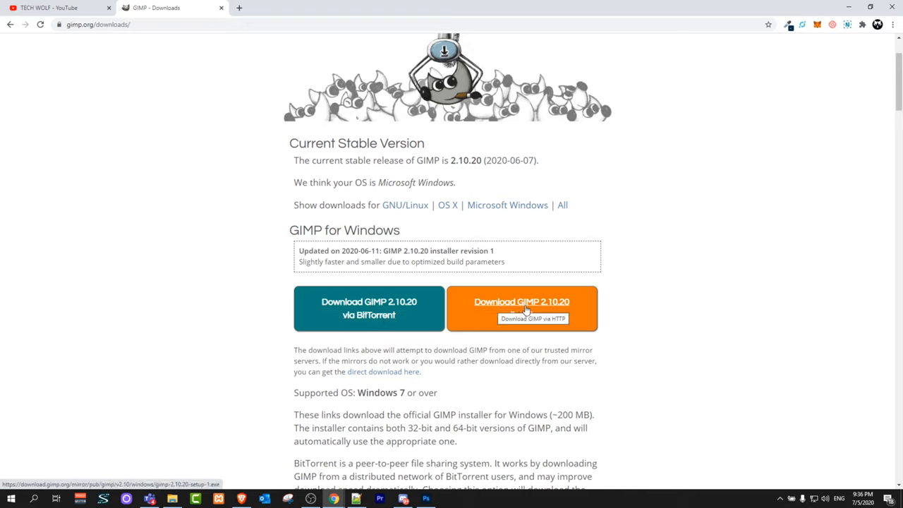
{"action": "mouse_move", "coordinate": [522, 322]}
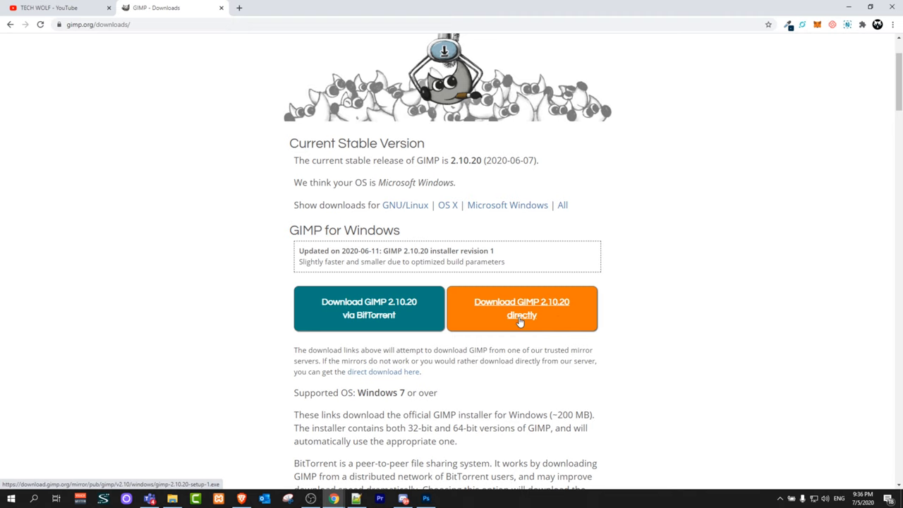
Scroll through the Downloads page reviewing the GIMP 2.10.20 Windows torrent and direct options
{"action": "scroll", "scroll_direction": "down", "scroll_amount": 3}
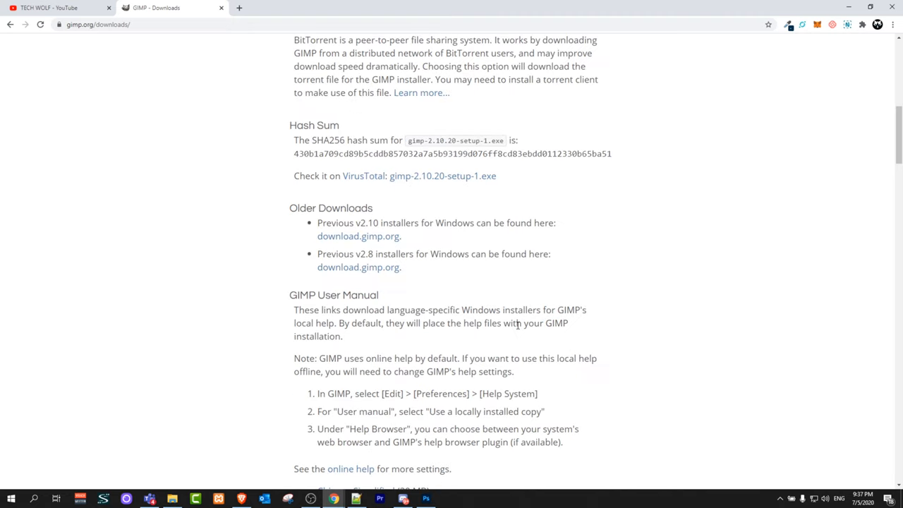
{"action": "scroll", "scroll_direction": "down", "scroll_amount": 3}
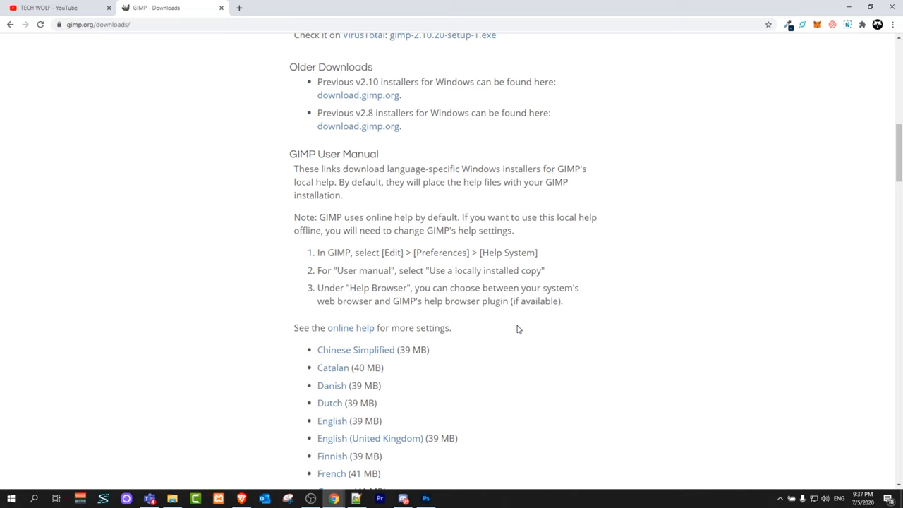
{"action": "scroll", "scroll_direction": "up", "scroll_amount": 3}
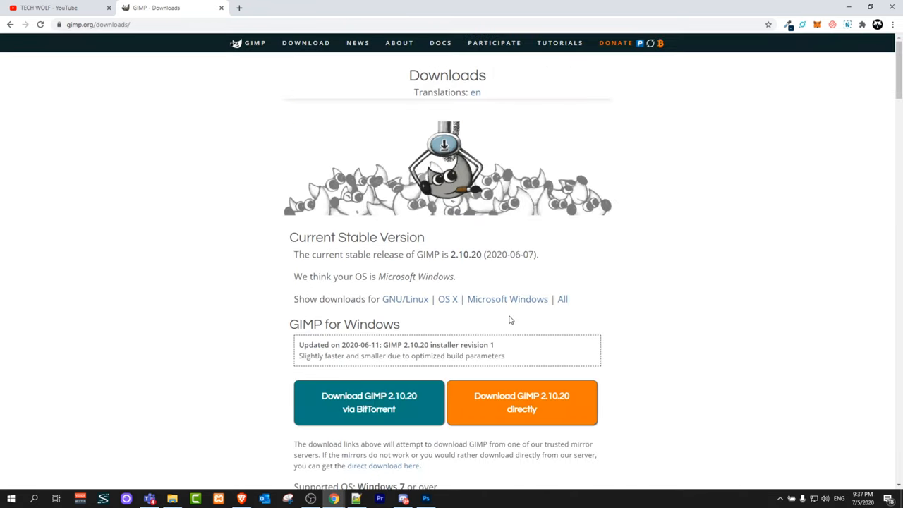